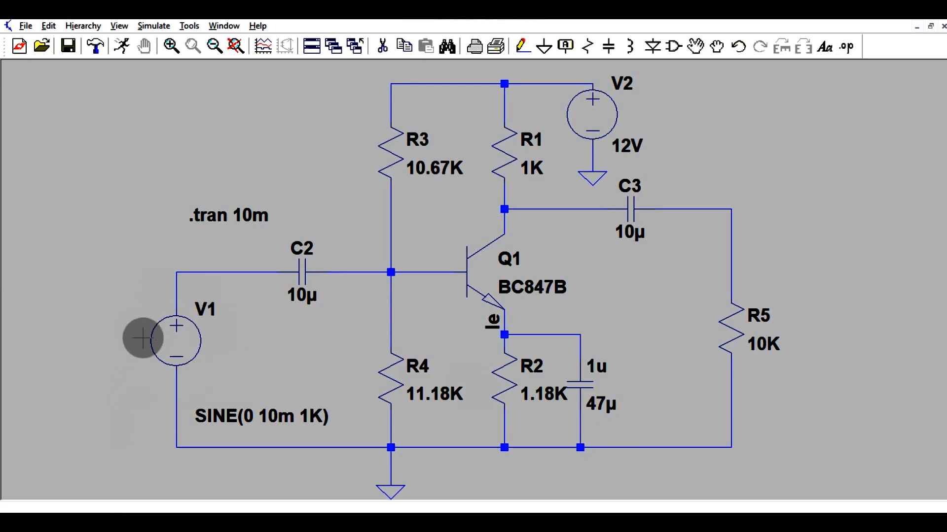
mouse_move(278, 429)
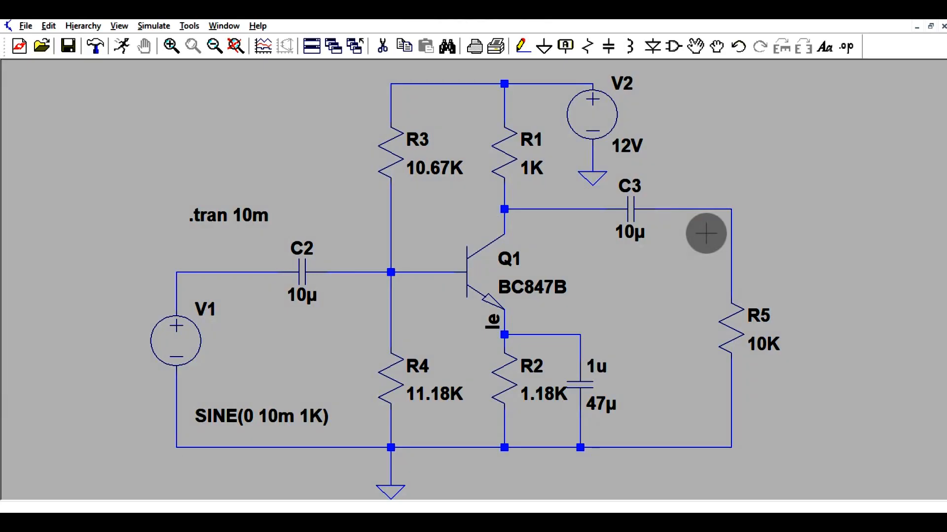
mouse_move(385, 260)
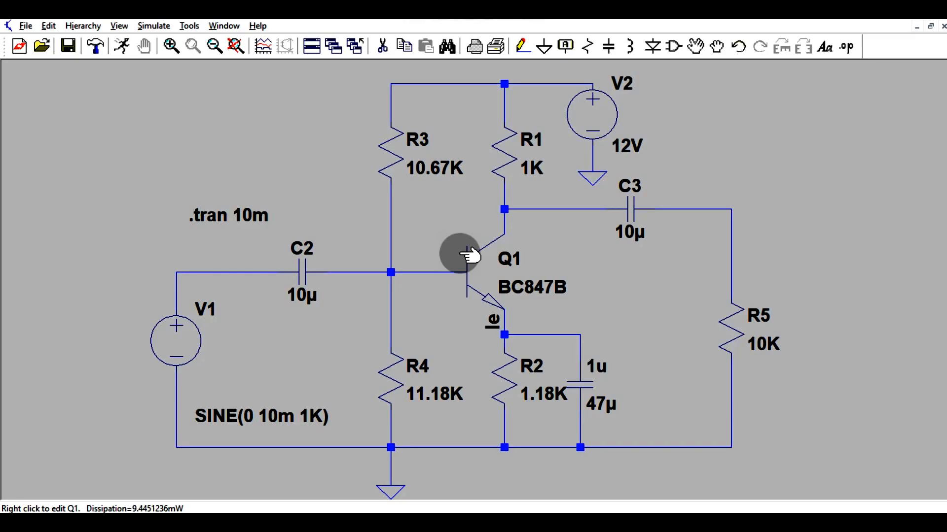
mouse_move(175, 338)
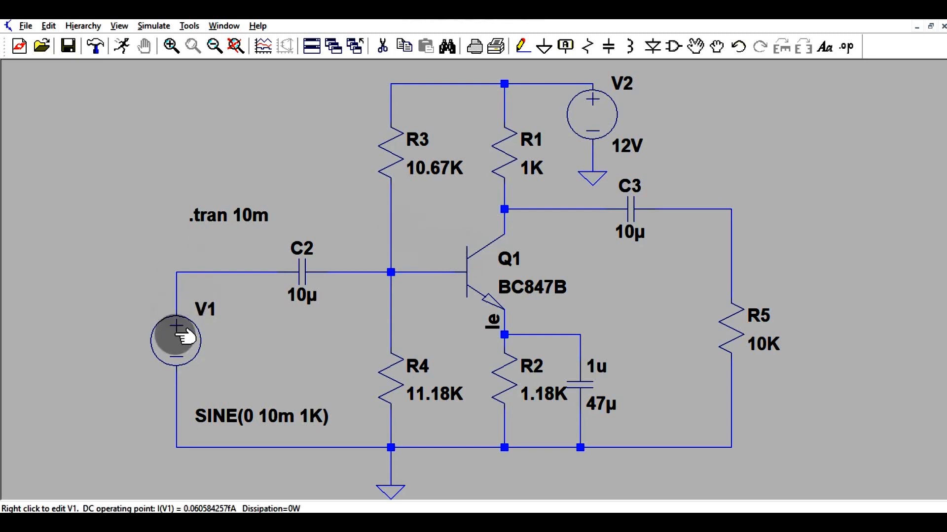
mouse_move(162, 327)
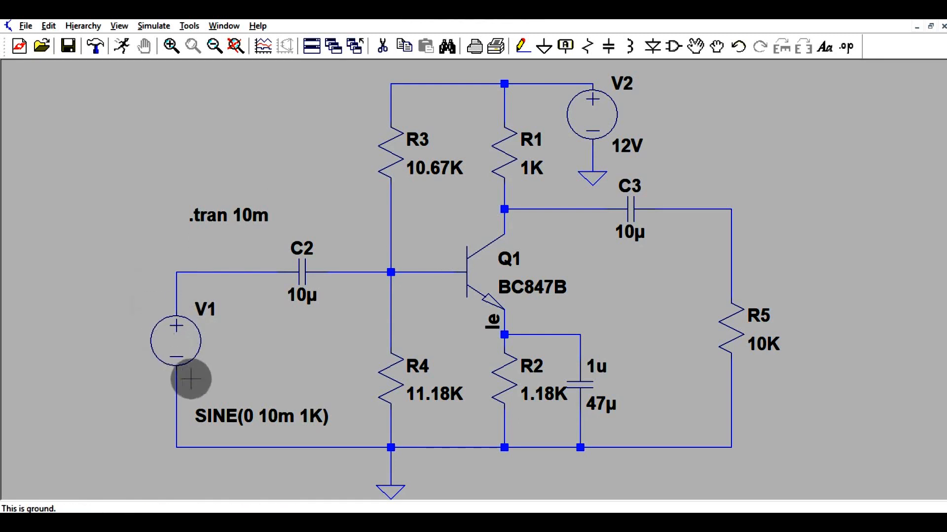
mouse_move(265, 427)
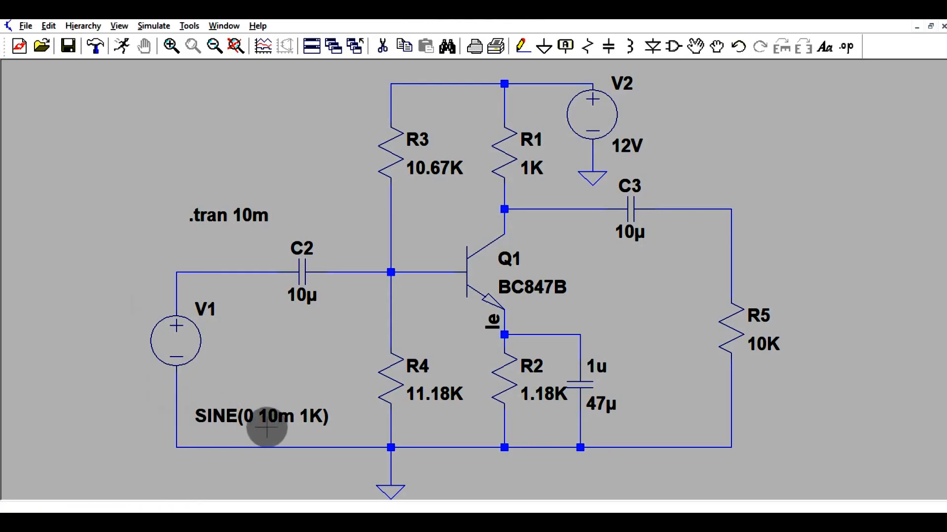
mouse_move(309, 419)
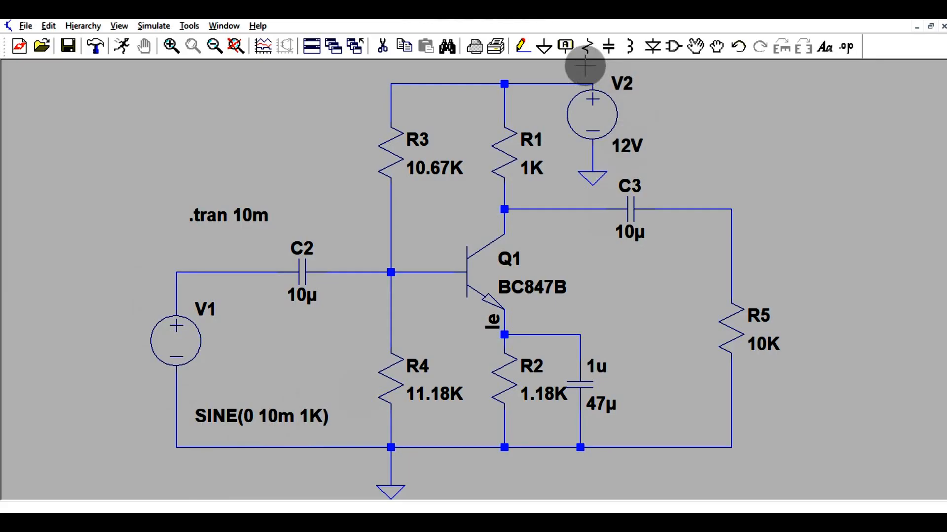
- Label the input wire beside V1 as net Vin
click(564, 47)
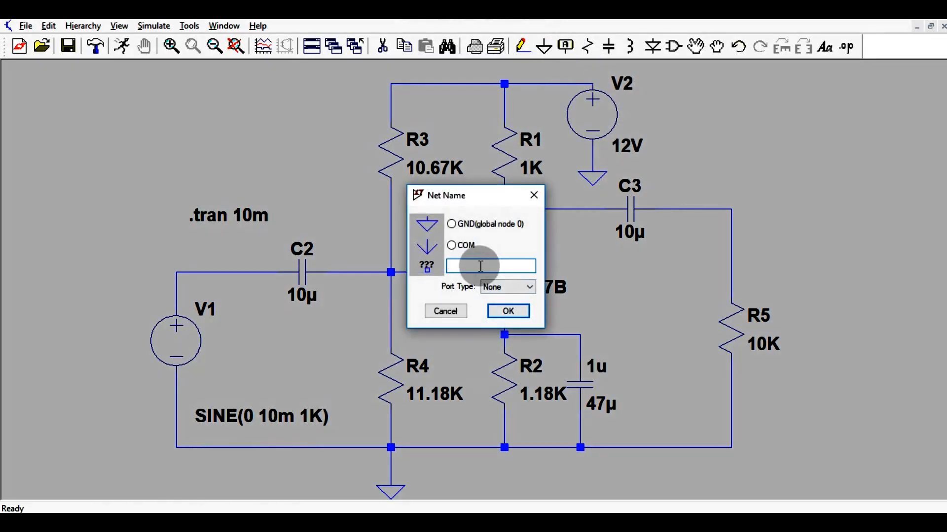
text(Vin)
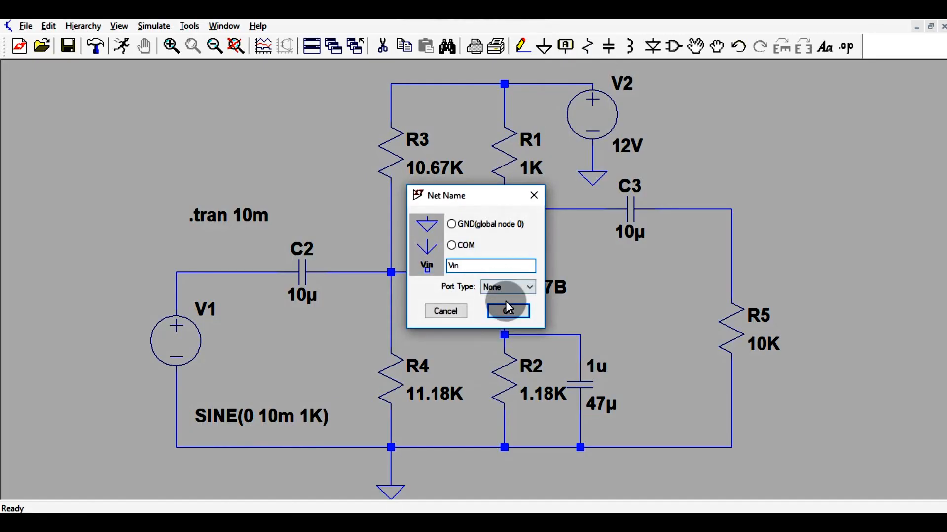
click(508, 311)
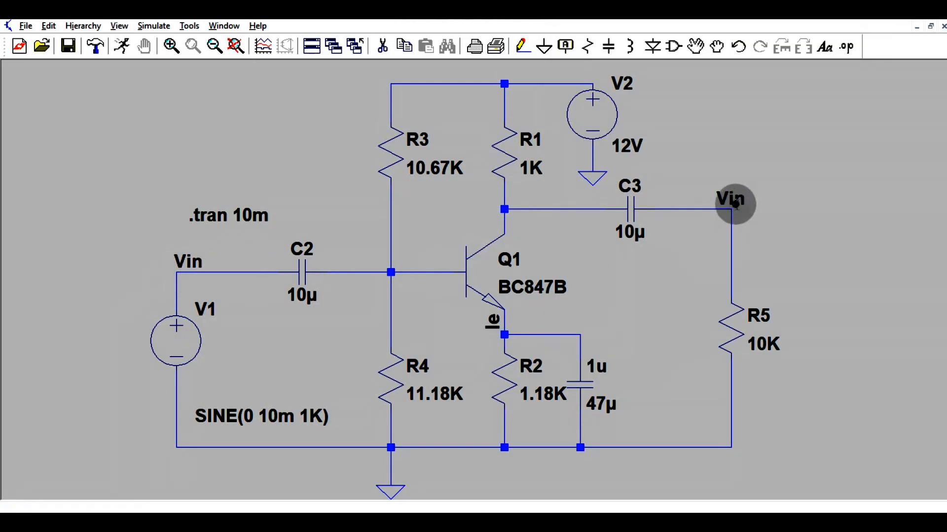
mouse_move(824, 214)
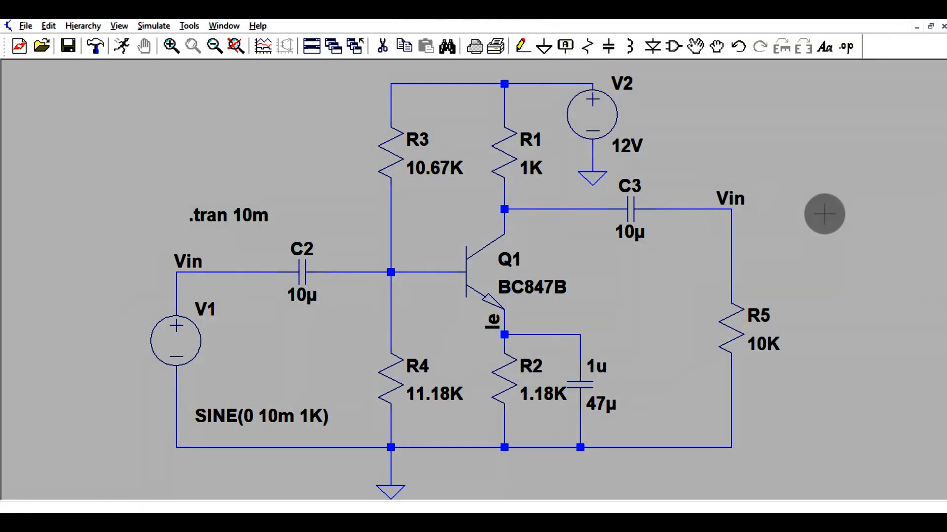
- Rename the output node label above R5 to Vout and place it
right_click(730, 197)
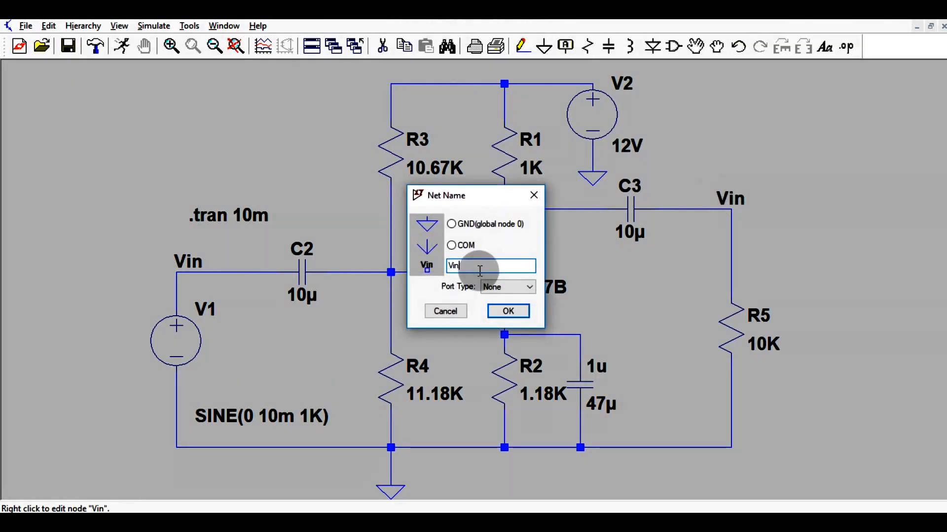
text(Vout)
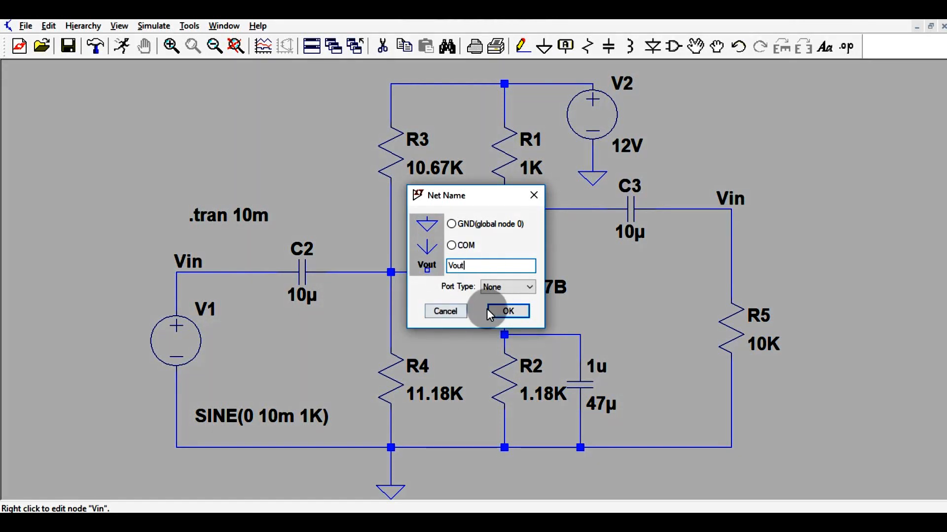
click(507, 311)
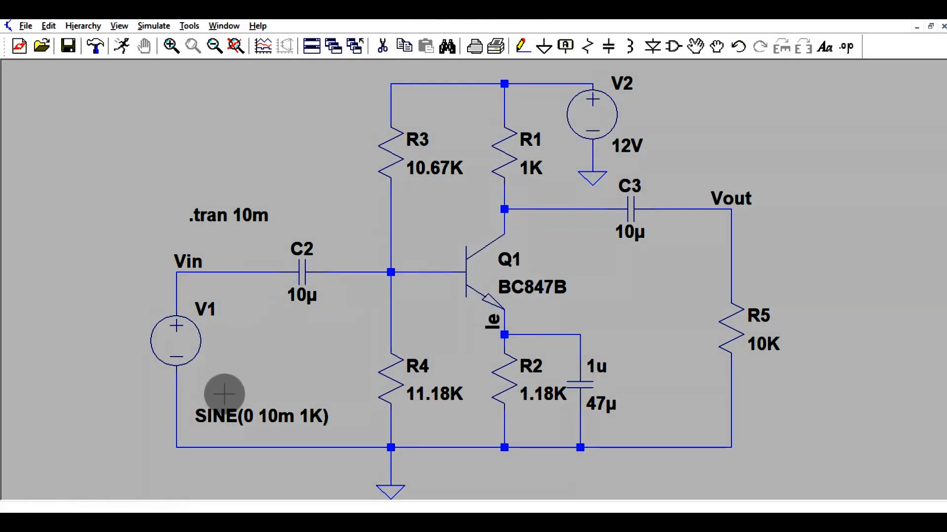
click(176, 342)
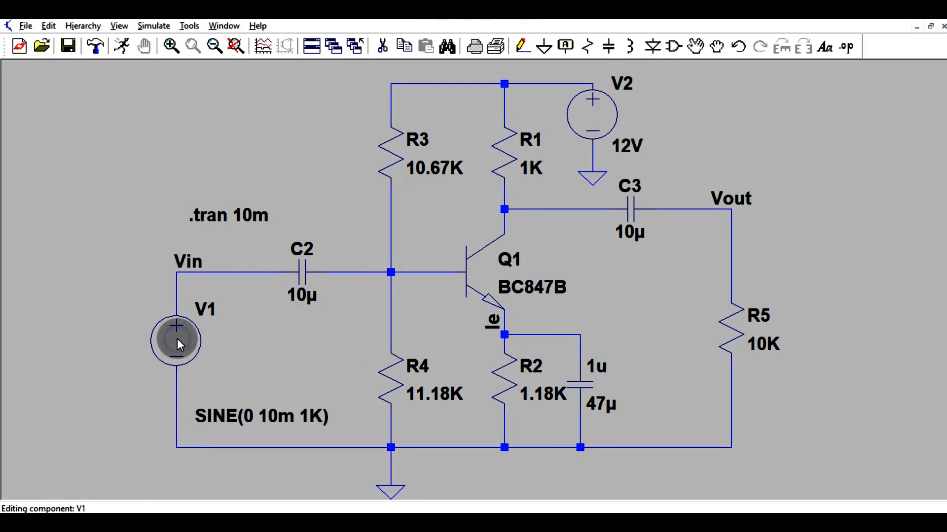
double_click(176, 341)
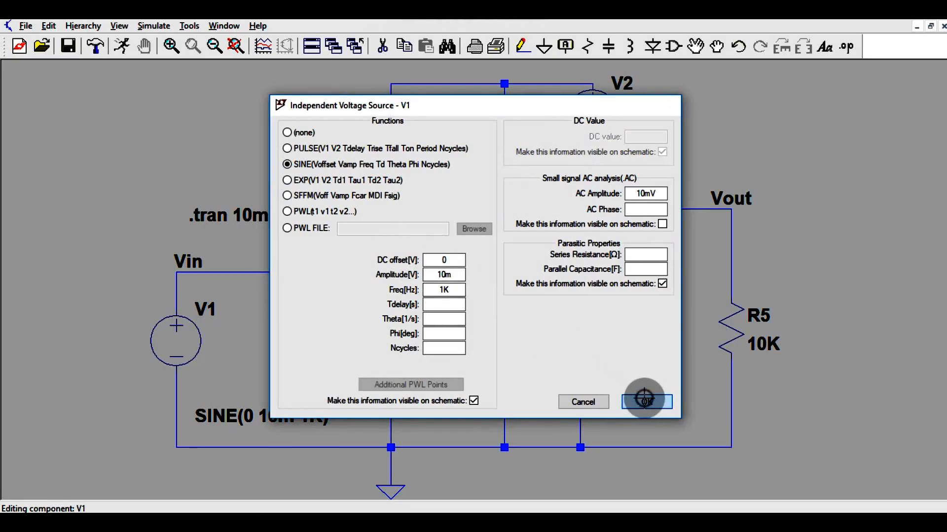
click(644, 401)
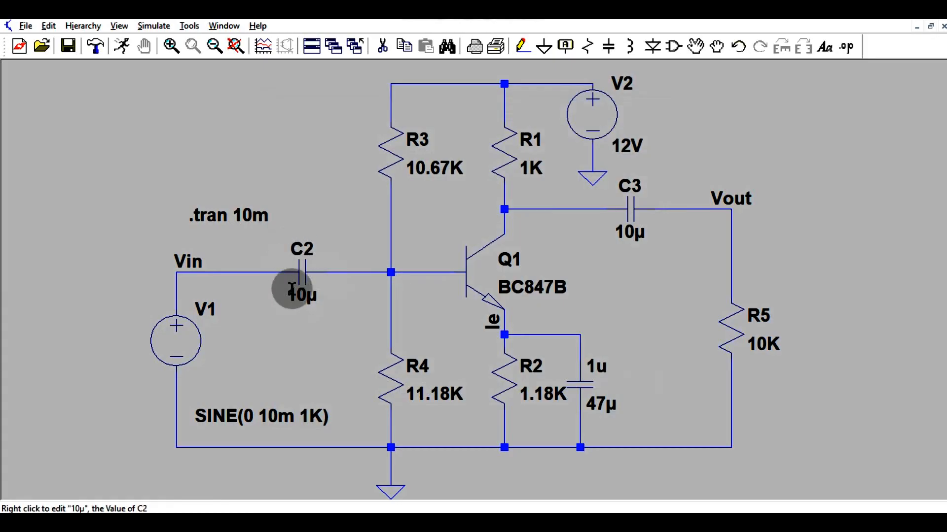
mouse_move(353, 305)
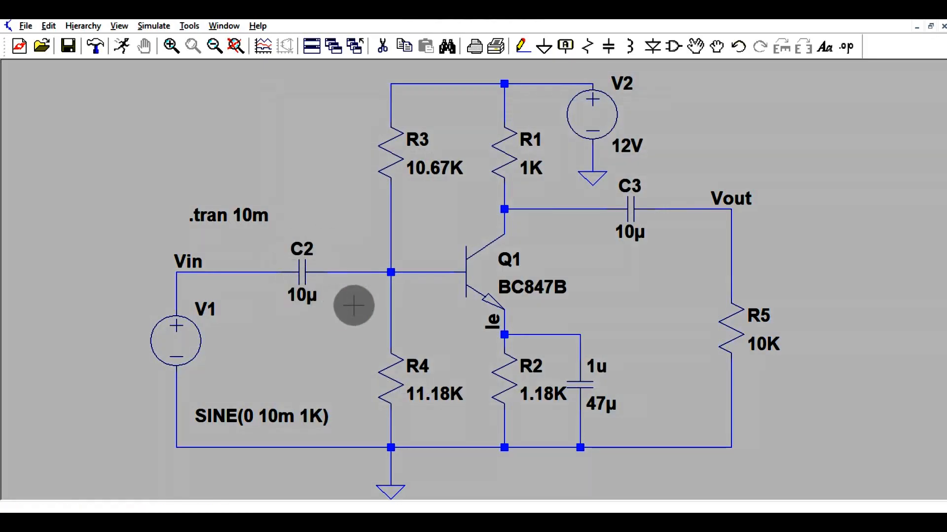
mouse_move(375, 235)
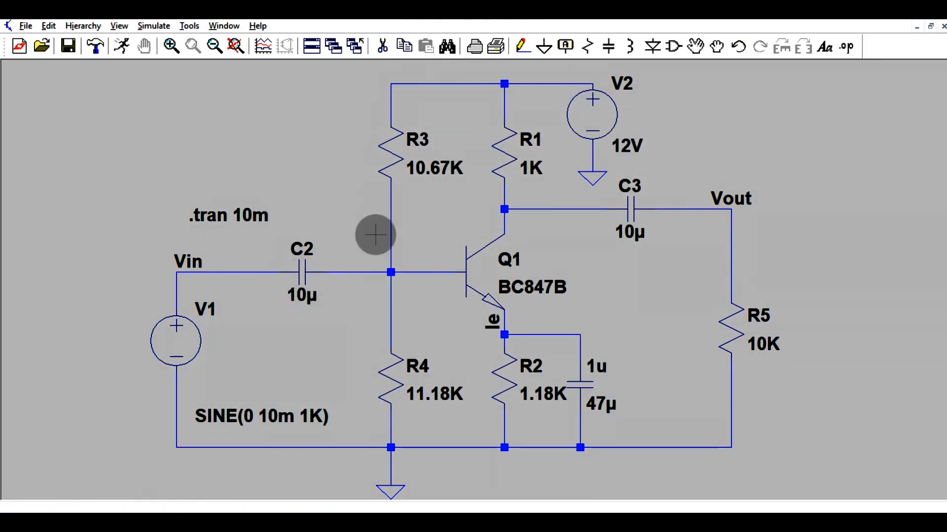
mouse_move(525, 272)
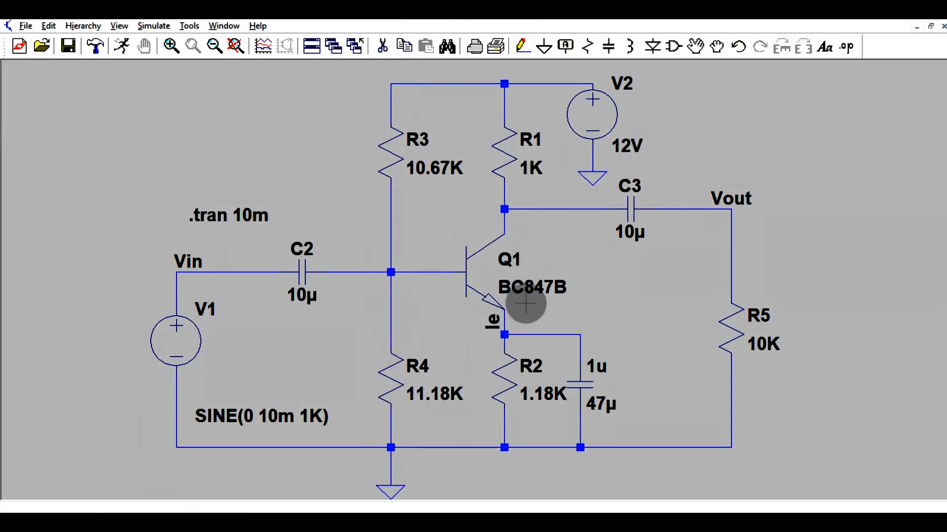
mouse_move(540, 309)
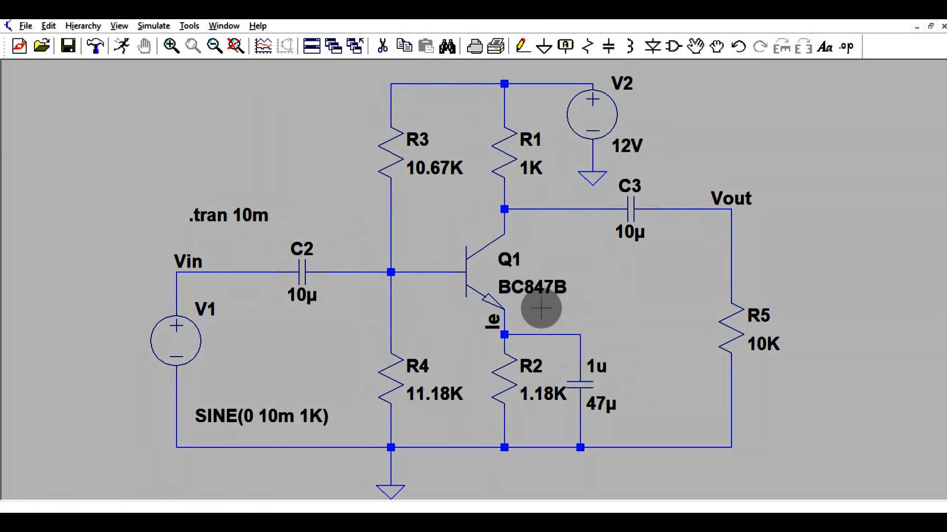
mouse_move(512, 265)
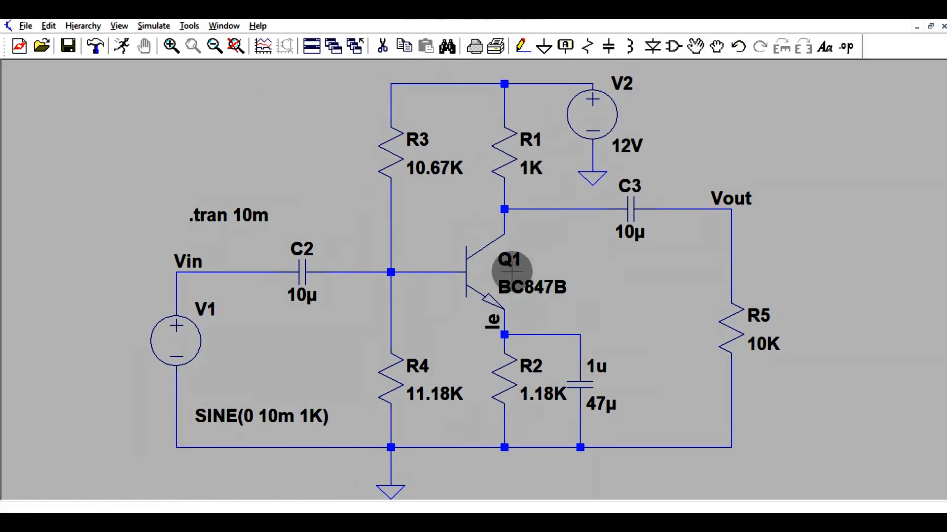
mouse_move(566, 328)
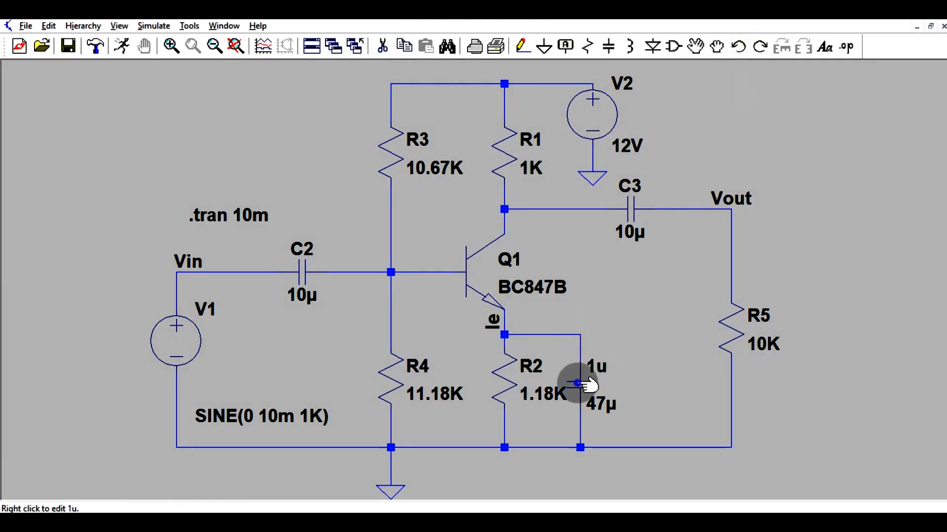
- Rename the 47μ emitter bypass capacitor's designator from 1u to C5
right_click(577, 383)
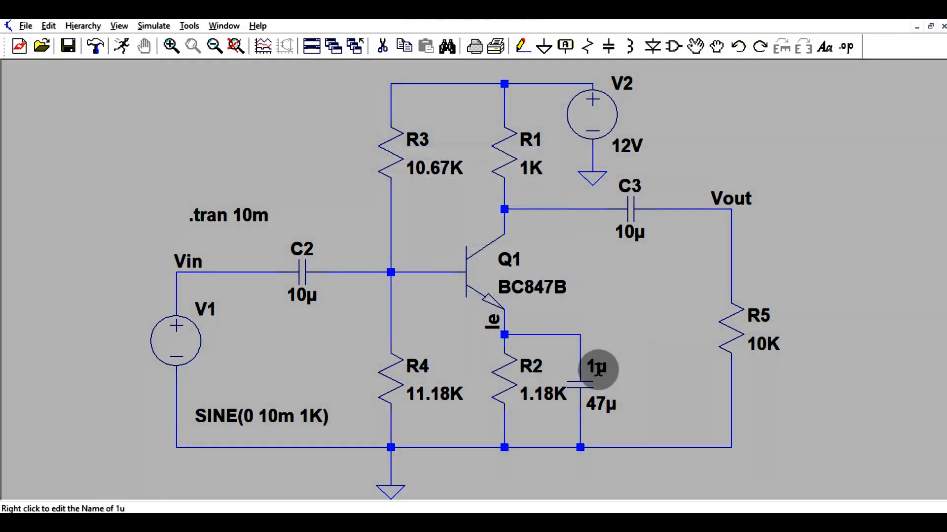
right_click(595, 367)
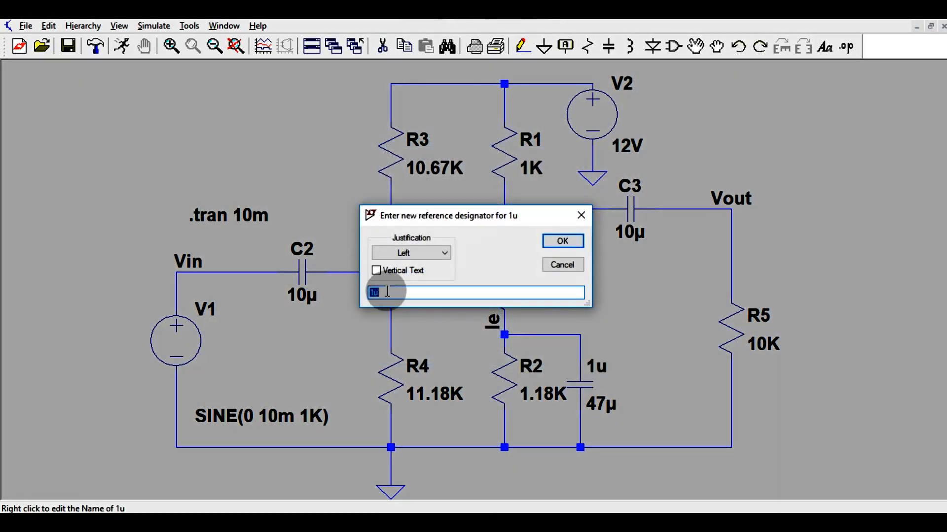
text(C5)
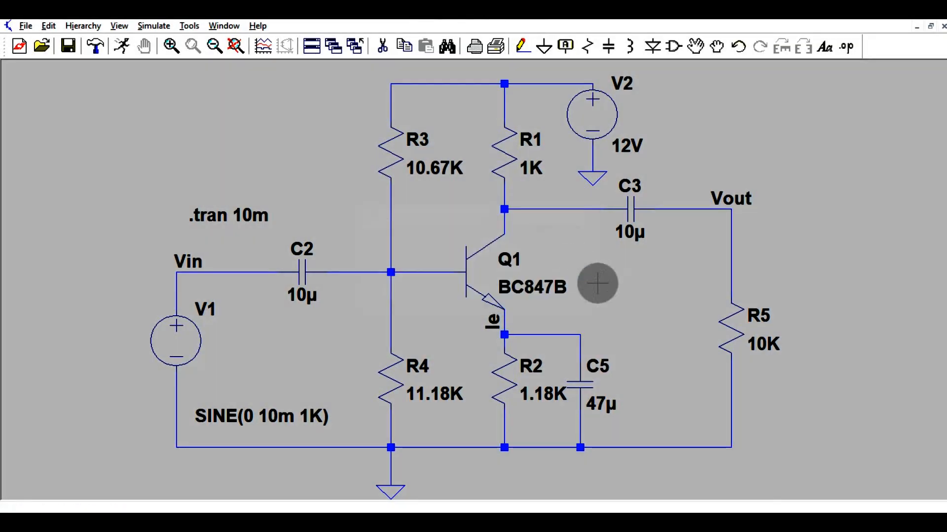
mouse_move(628, 299)
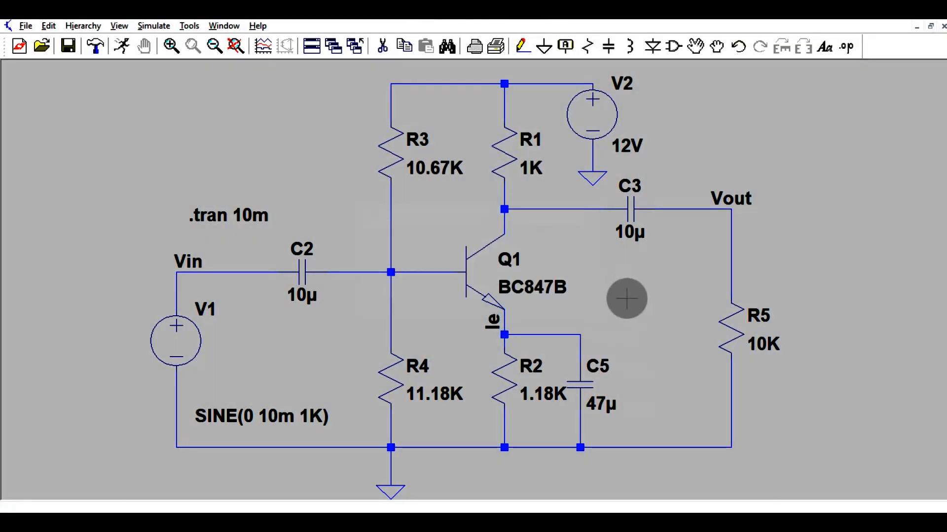
mouse_move(634, 227)
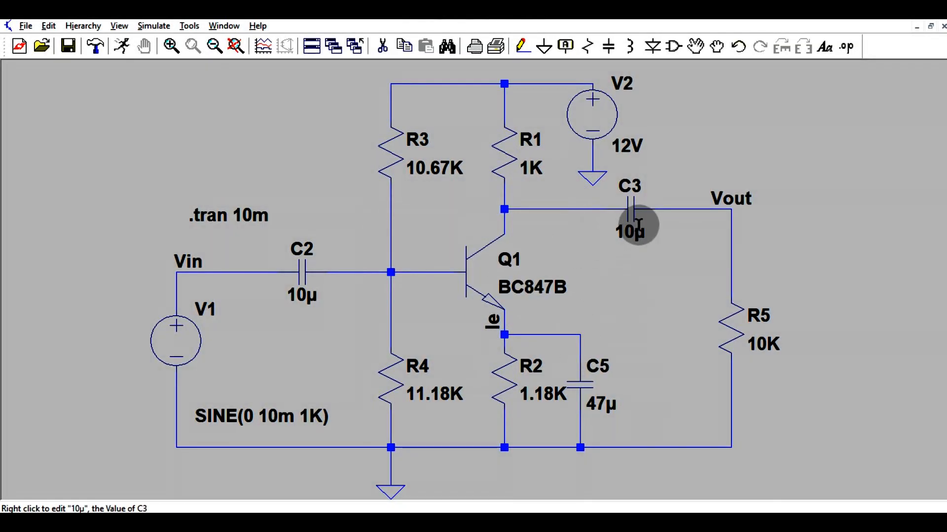
mouse_move(531, 208)
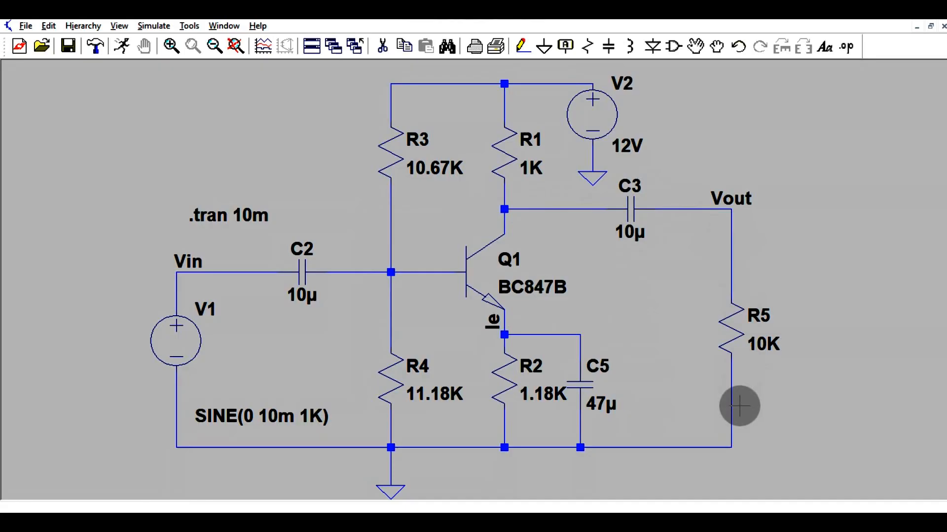
mouse_move(561, 124)
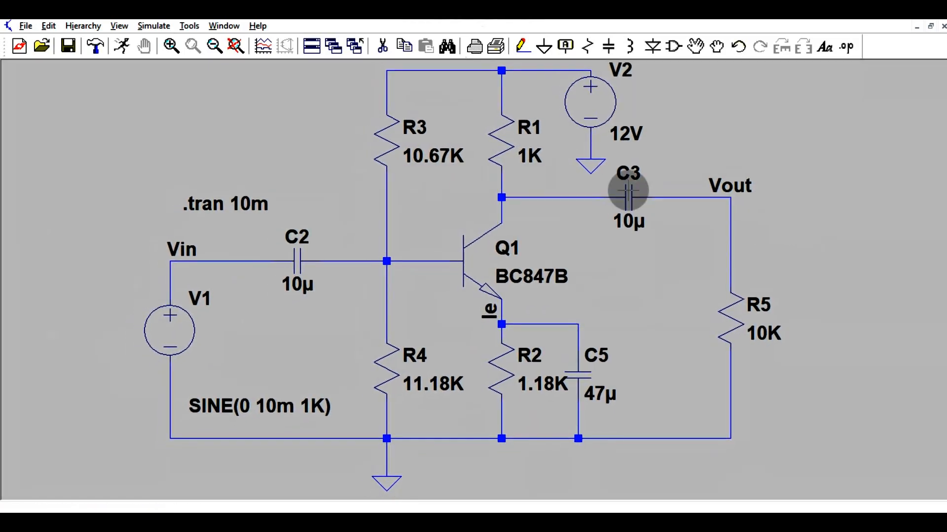
mouse_move(237, 140)
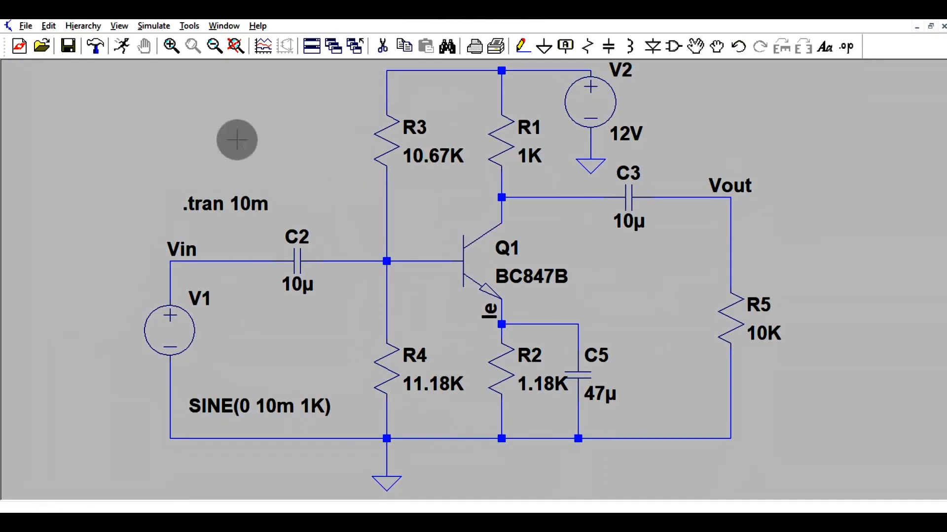
mouse_move(216, 202)
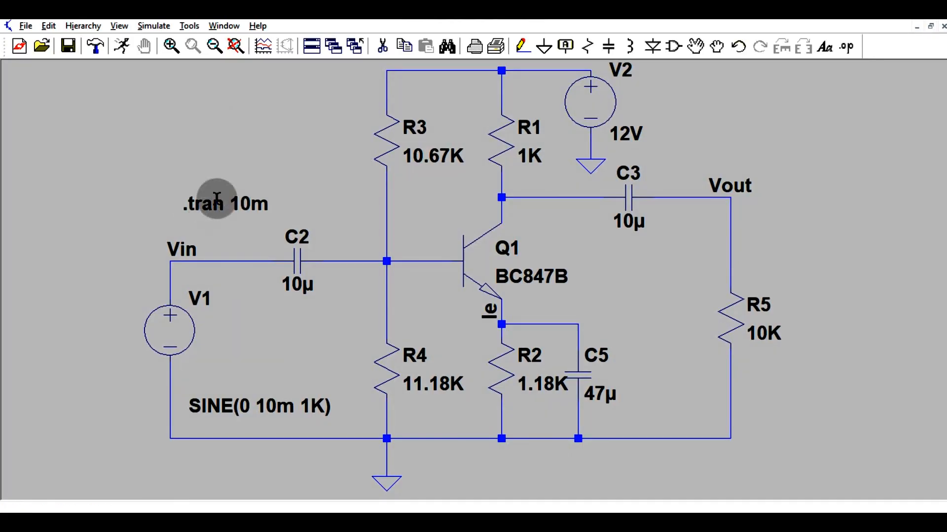
click(154, 26)
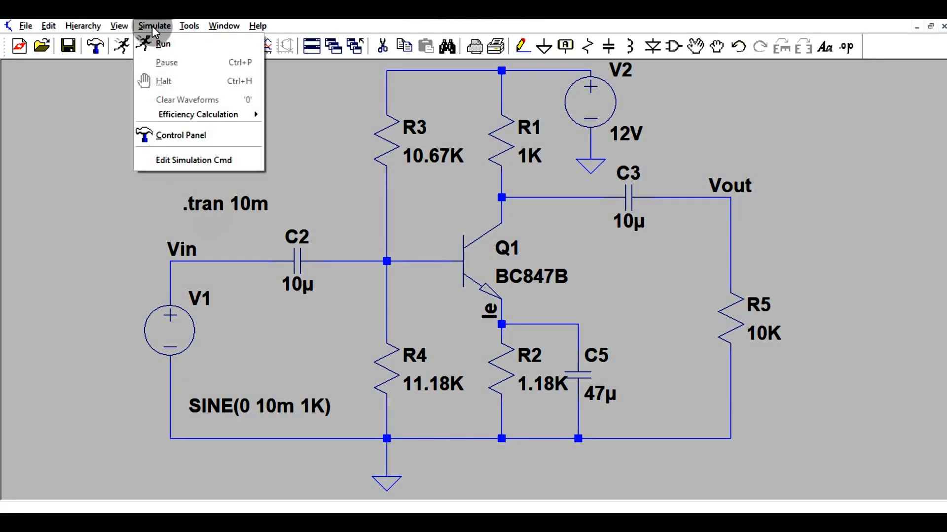
click(193, 160)
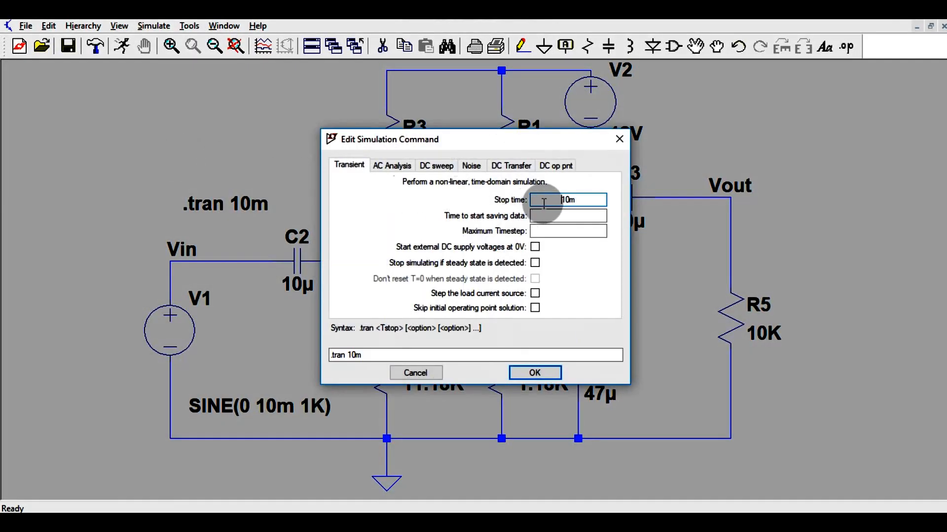
double_click(566, 200)
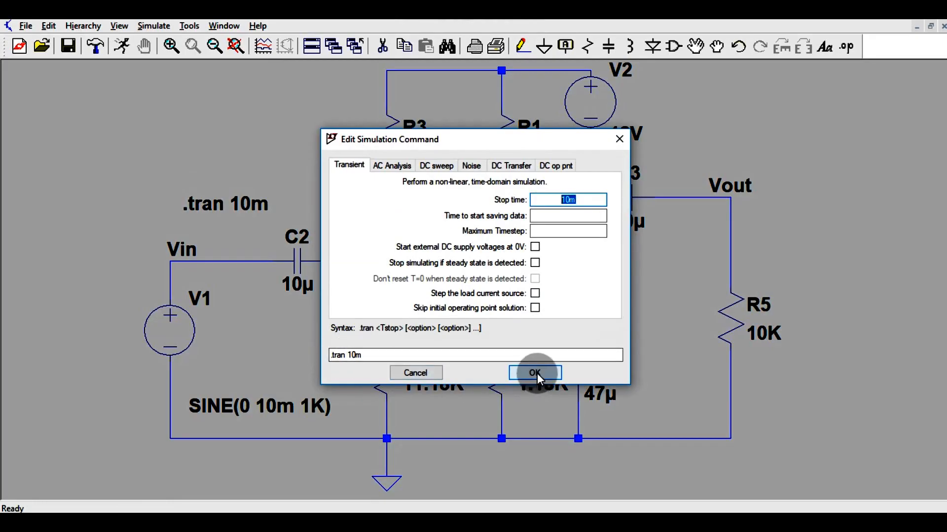
click(535, 373)
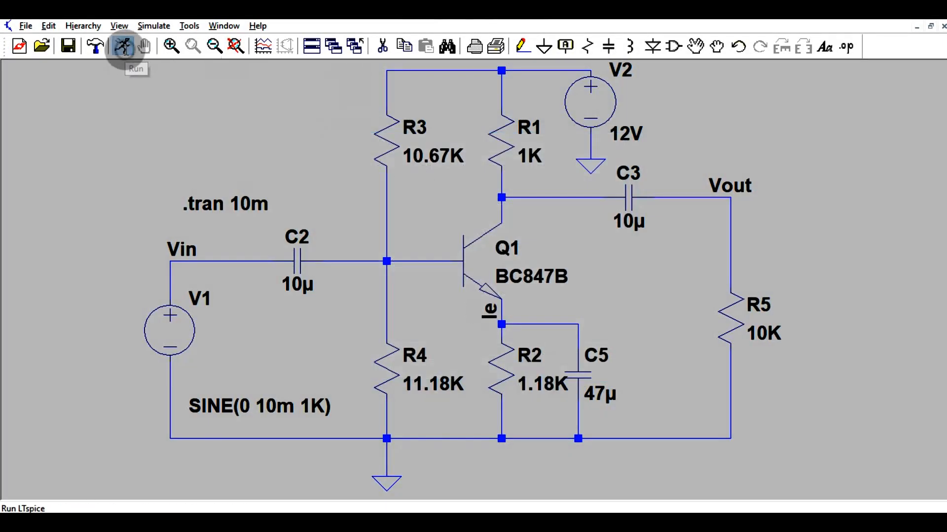
- Run the transient simulation and add a second plot pane for stacked V(vout) and V(vin)
click(122, 46)
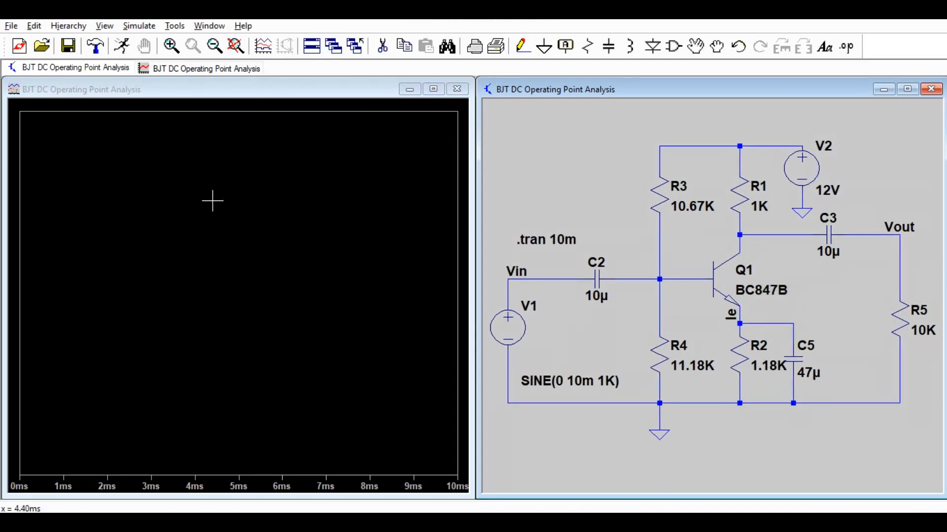
right_click(213, 201)
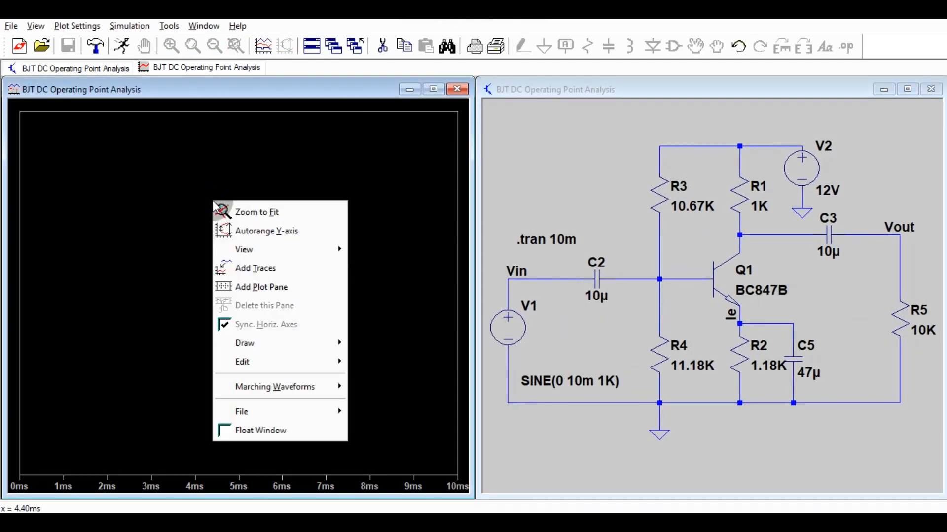
click(260, 287)
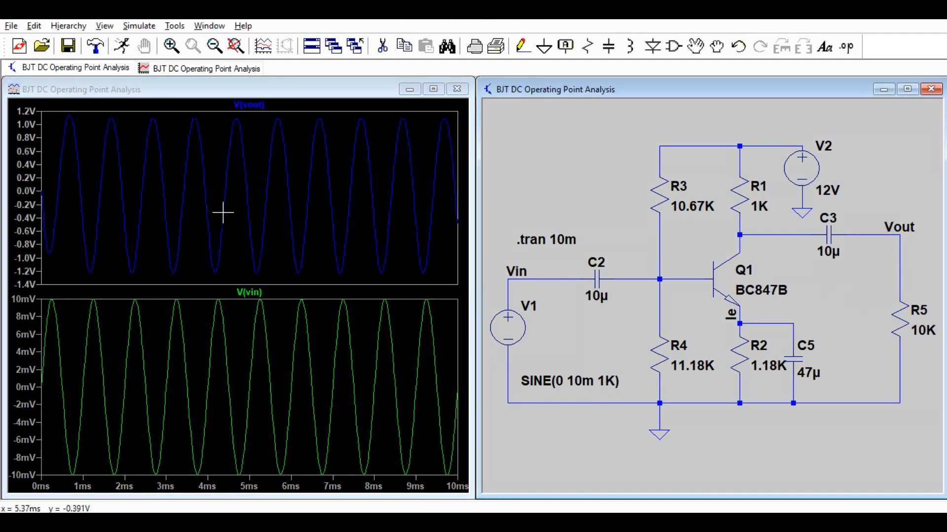
mouse_move(197, 120)
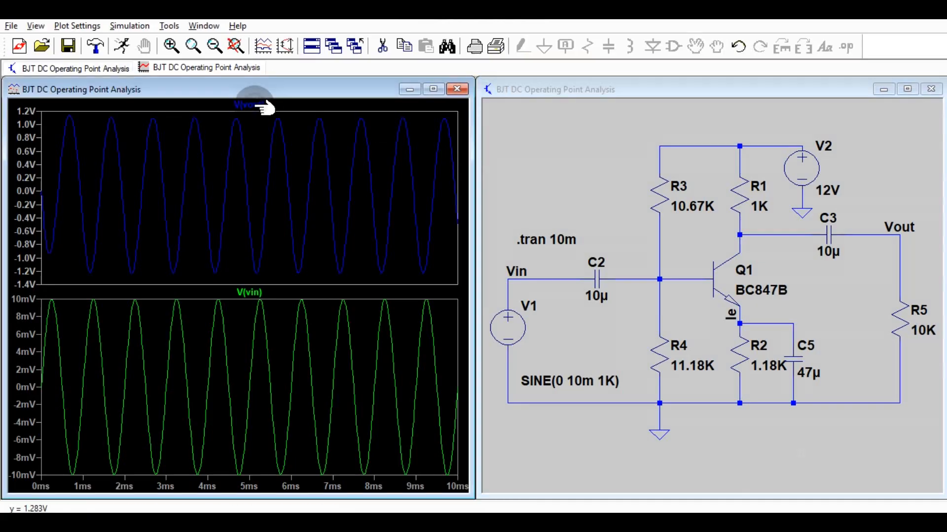
- Set the V(vout) trace colour to red and dismiss the cursor readout window
click(248, 104)
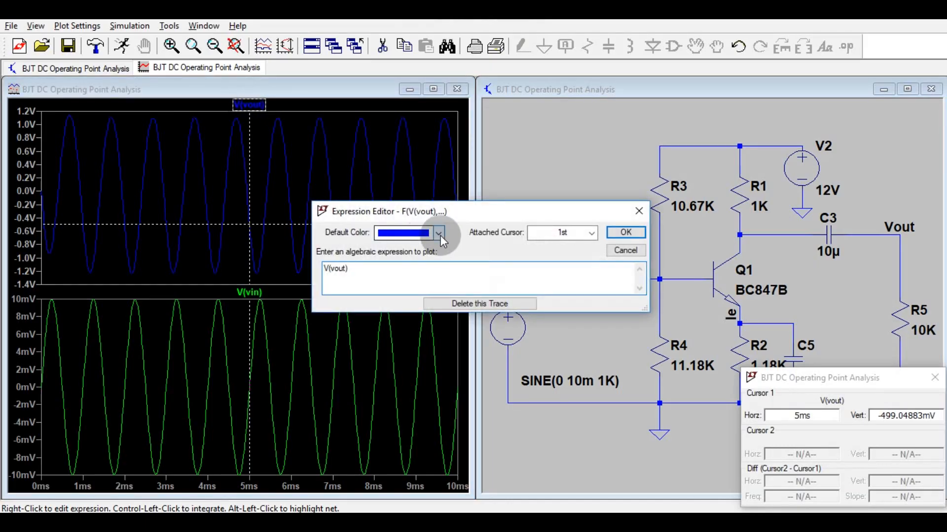
click(437, 233)
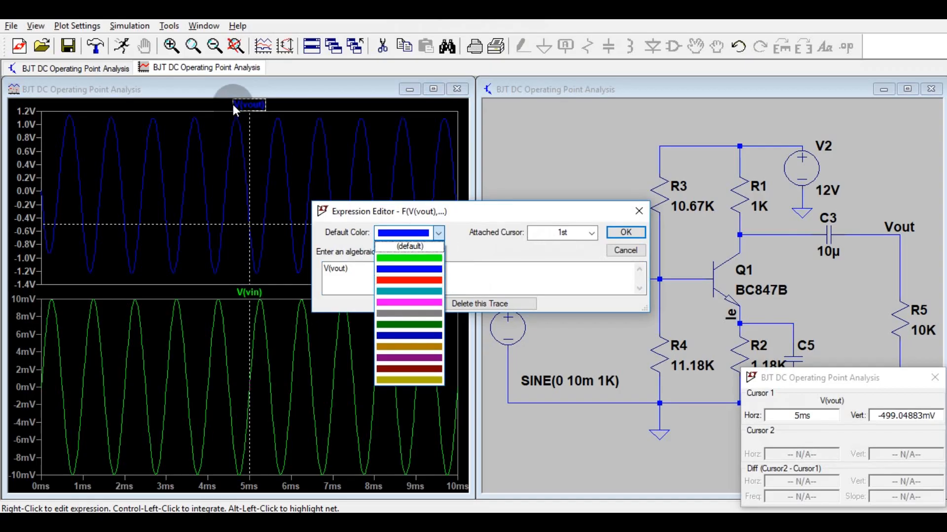
click(409, 279)
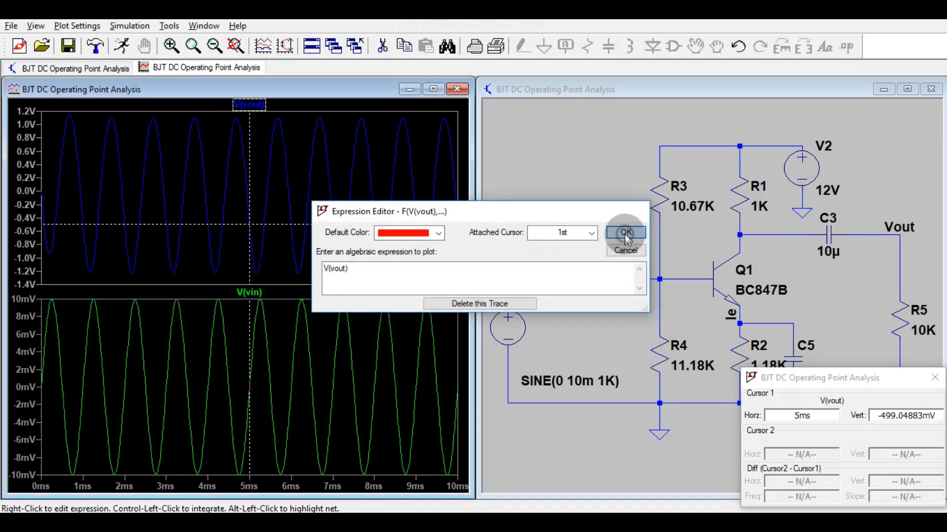
click(625, 232)
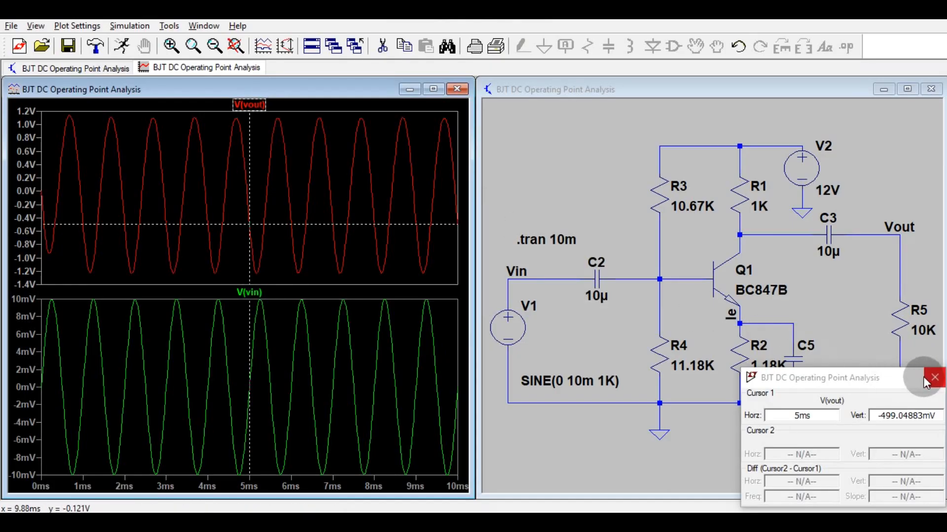
click(934, 378)
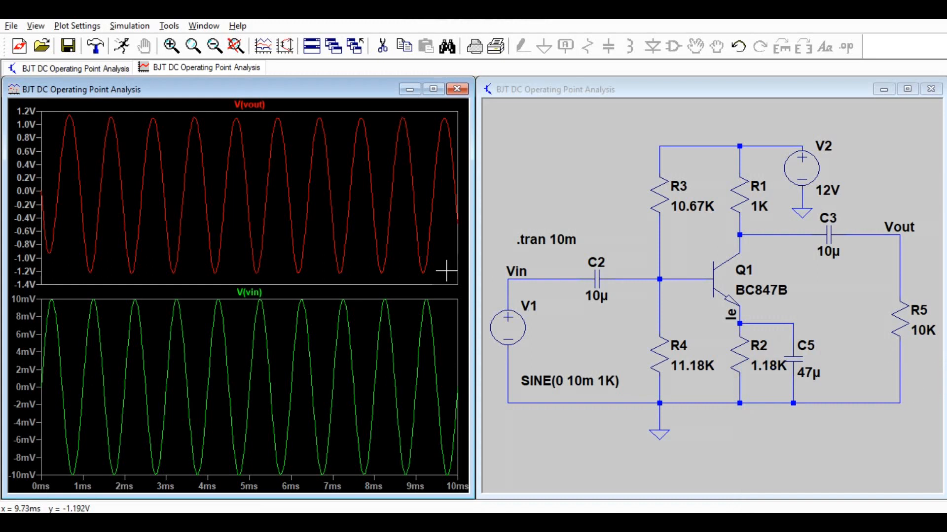